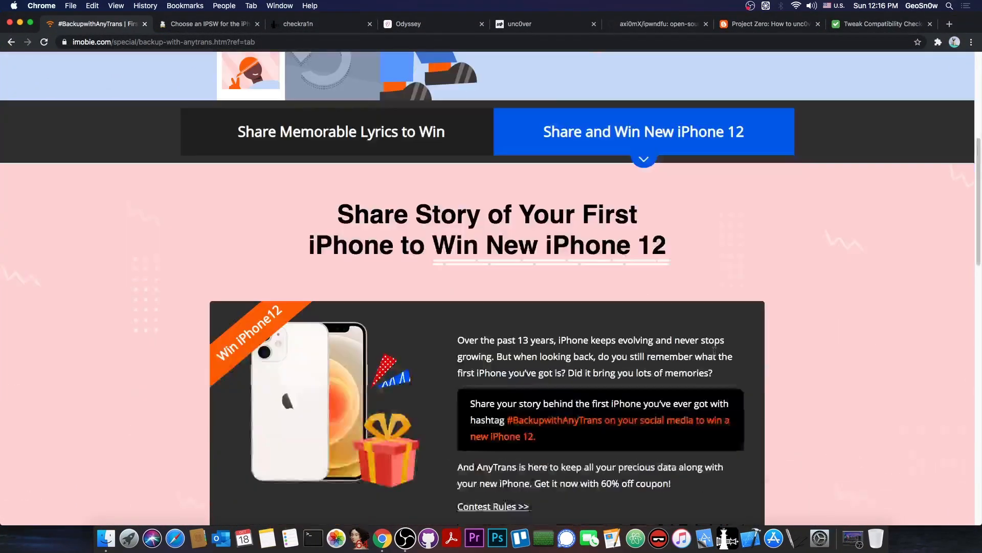
Scroll down the AnyTrans giveaway page before closing it to reveal the iPhone SE (2020) IPSW list
scroll(down, 3)
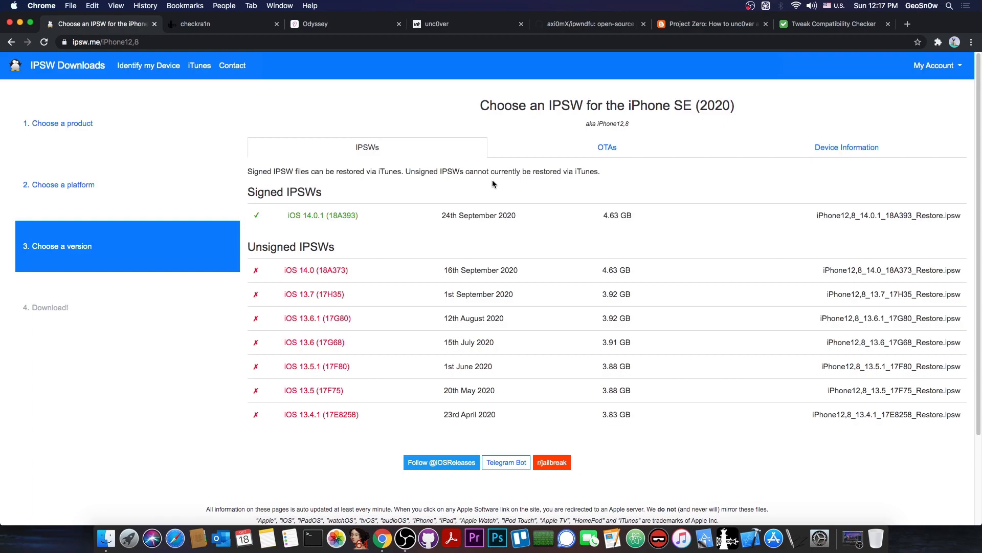
mouse_move(495, 169)
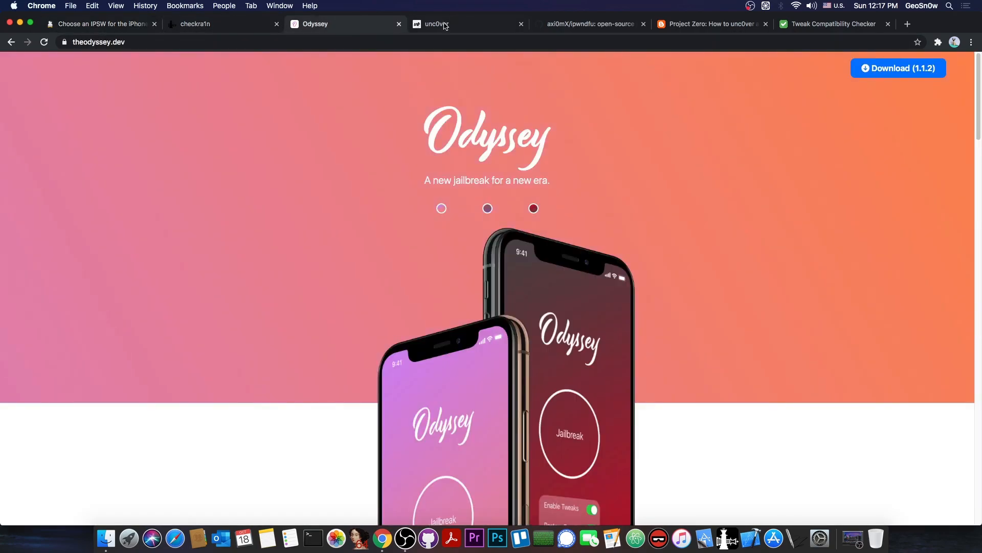
Switch from Odyssey to the unc0ver site, then land on the checkra1n homepage
click(435, 23)
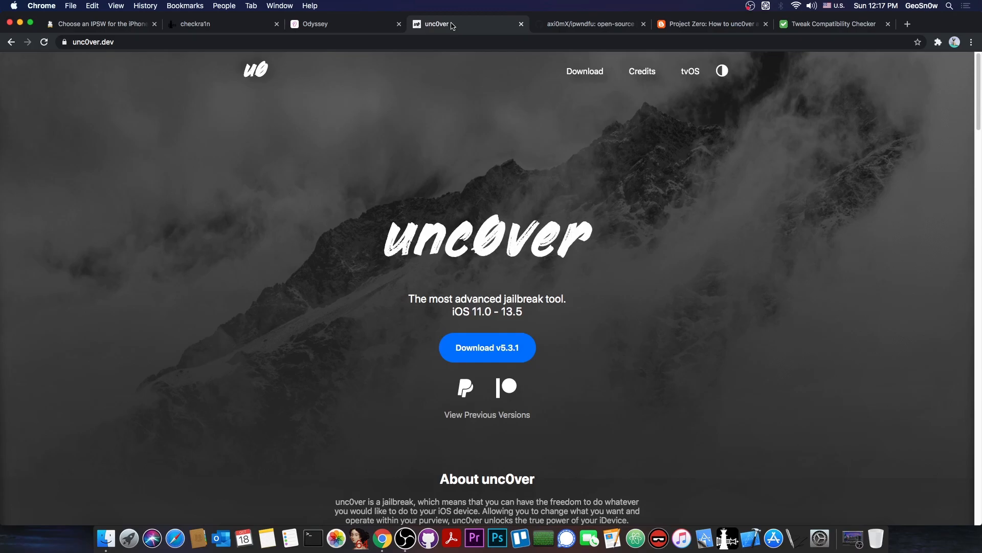
mouse_move(353, 7)
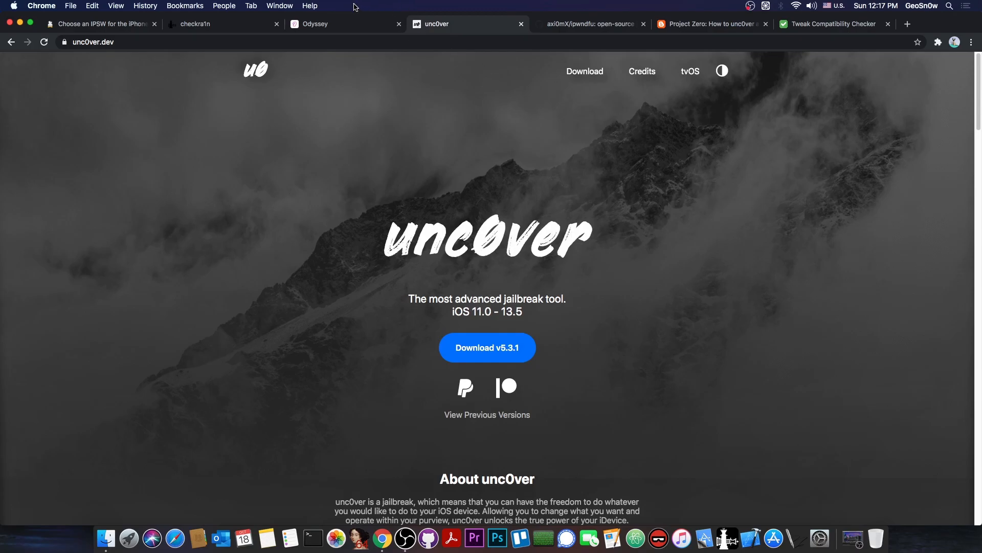
click(222, 23)
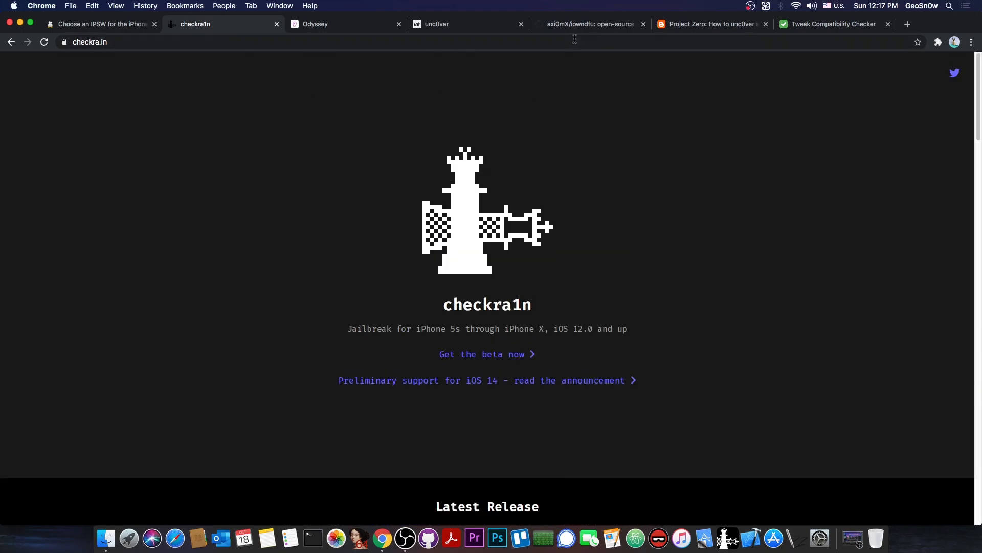
Skim the ipwndfu checkm8 README on GitHub, then minimize Chrome to show the desktop
click(588, 23)
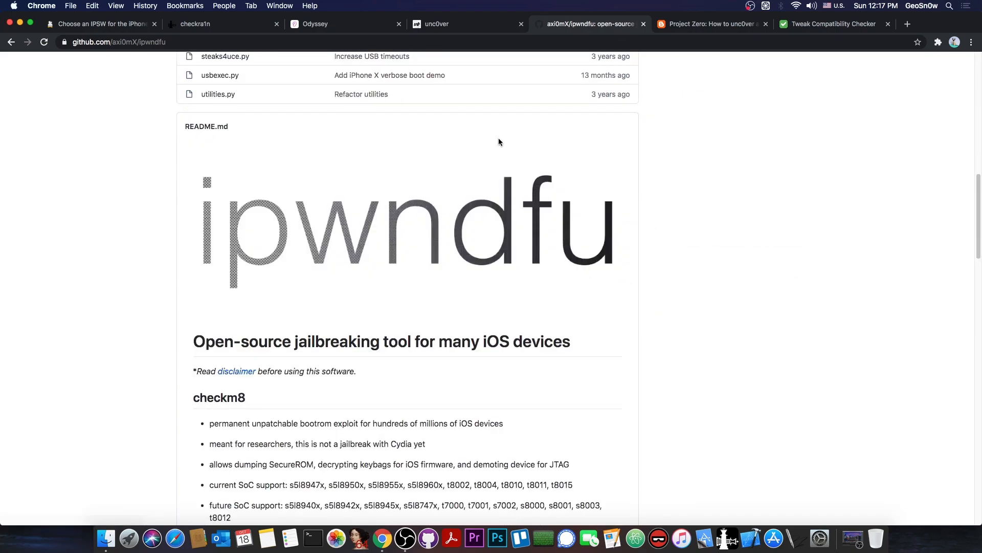
scroll(down, 3)
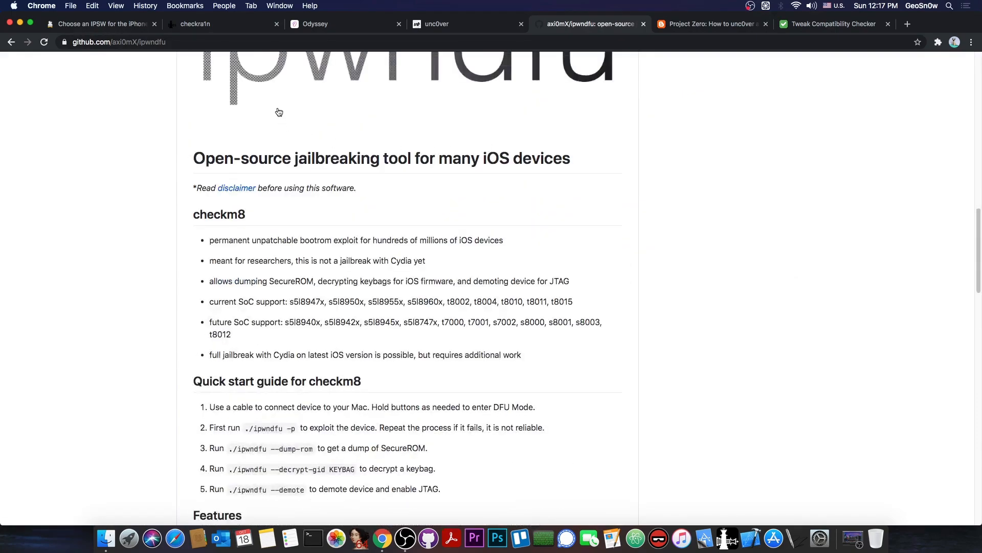
click(222, 23)
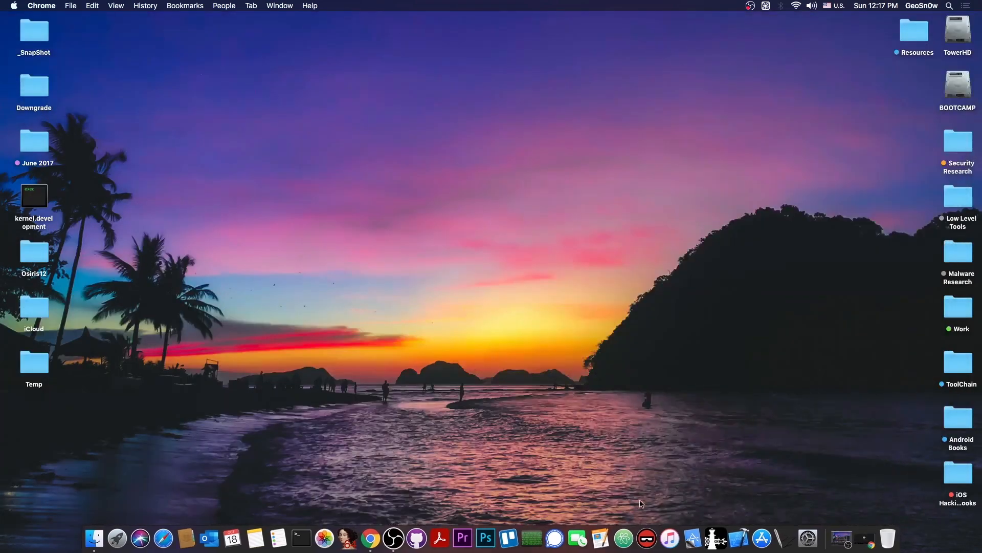
Restore Chrome from the Dock and skim the Odyssey site after a glance at unc0ver
click(715, 538)
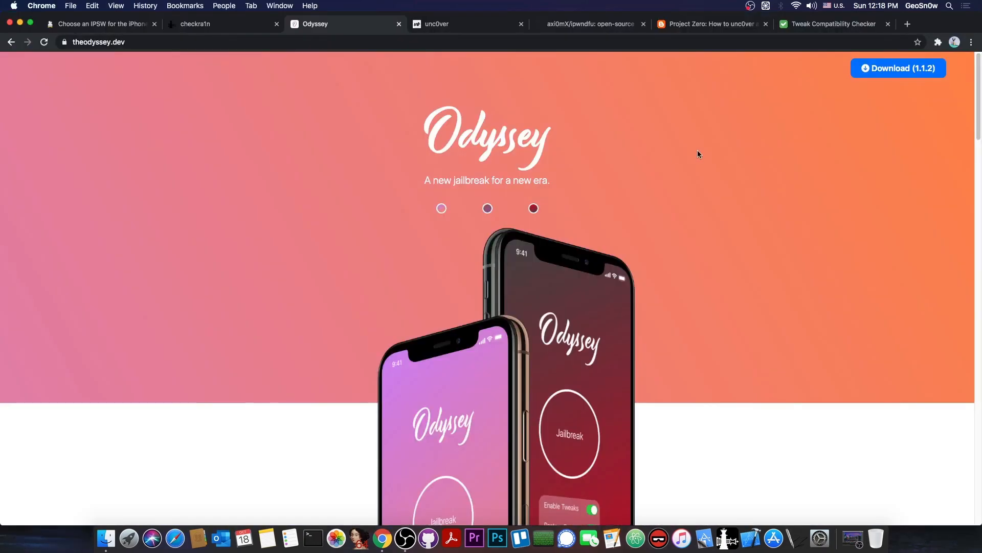
click(466, 23)
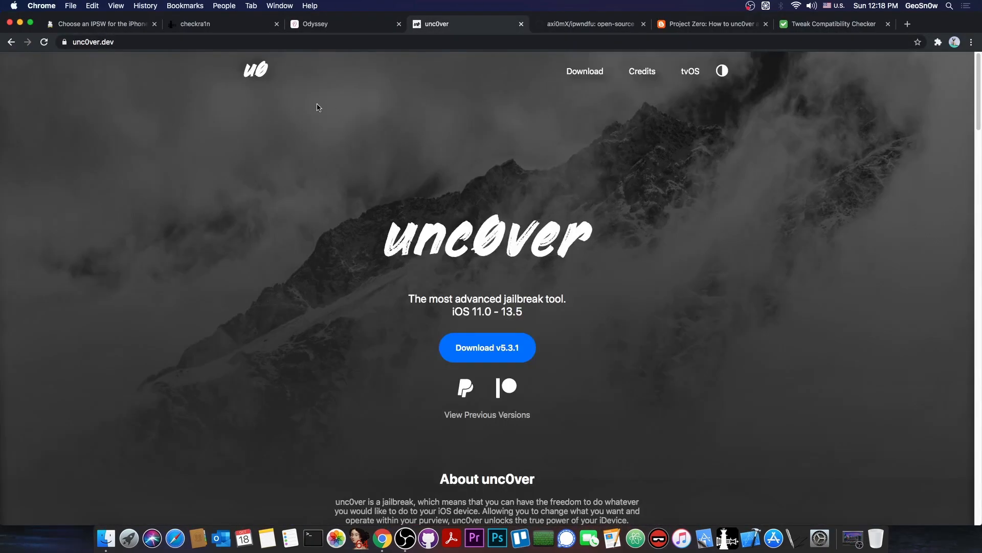
click(343, 23)
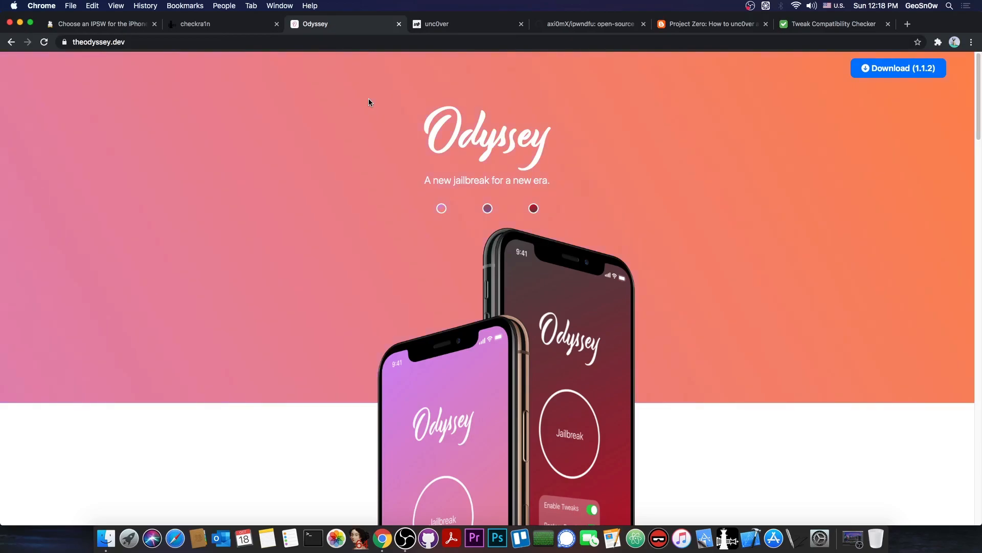
scroll(down, 3)
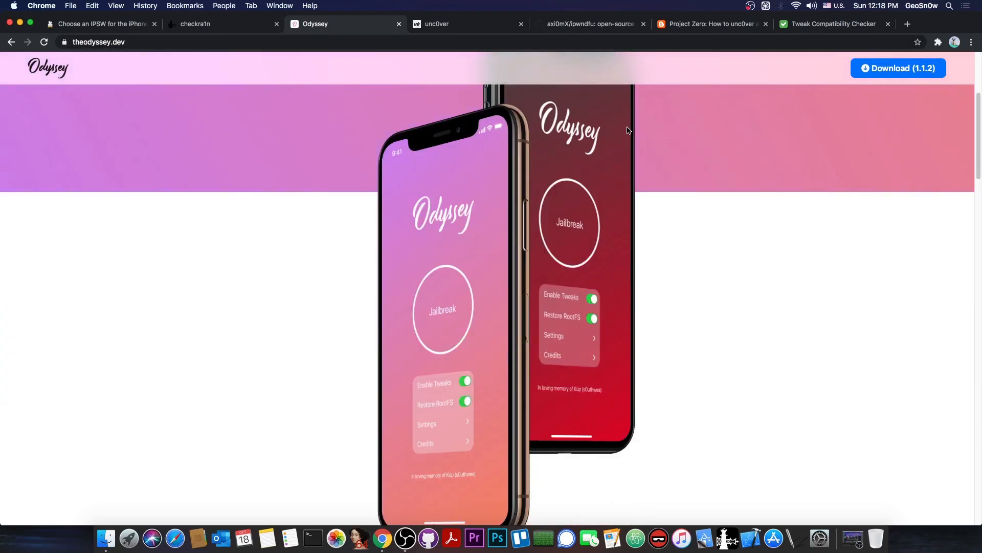
scroll(up, 3)
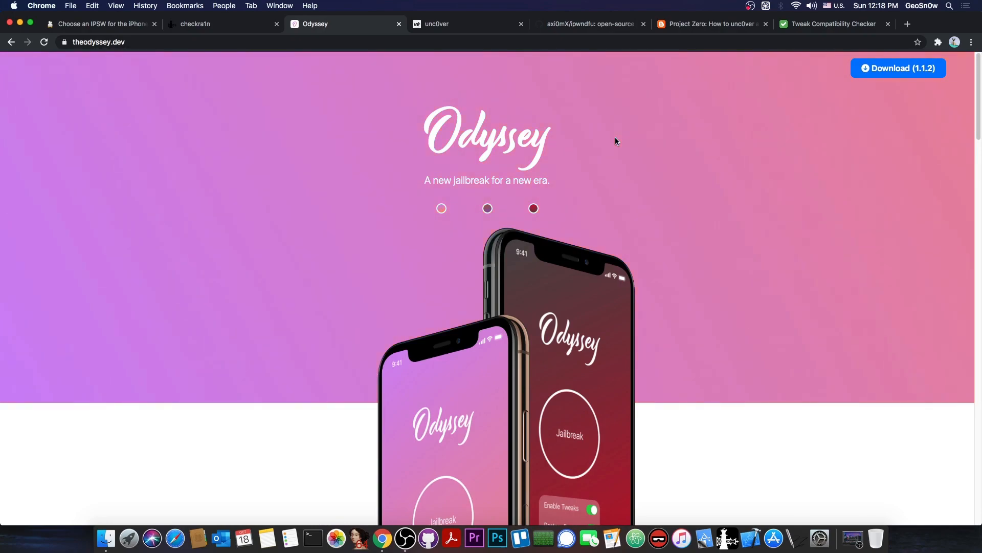
Visit checkra1n, unc0ver and the Project Zero unc0ver write-up, then return to Odyssey
click(222, 24)
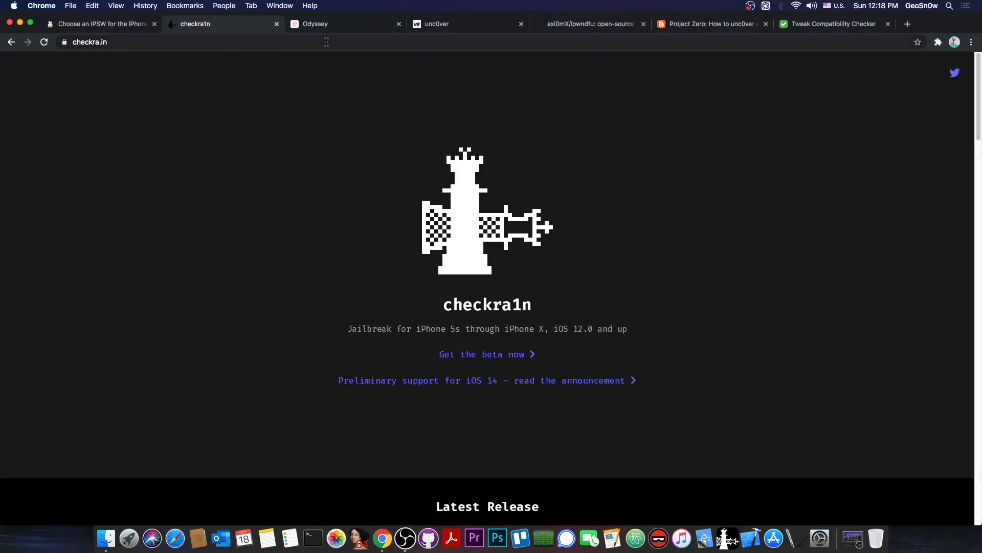
click(466, 24)
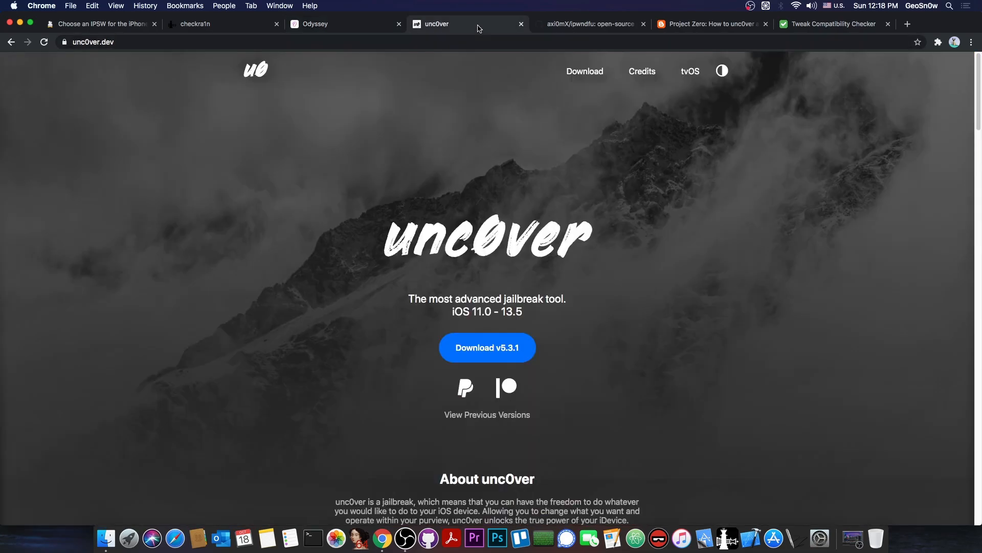
click(711, 23)
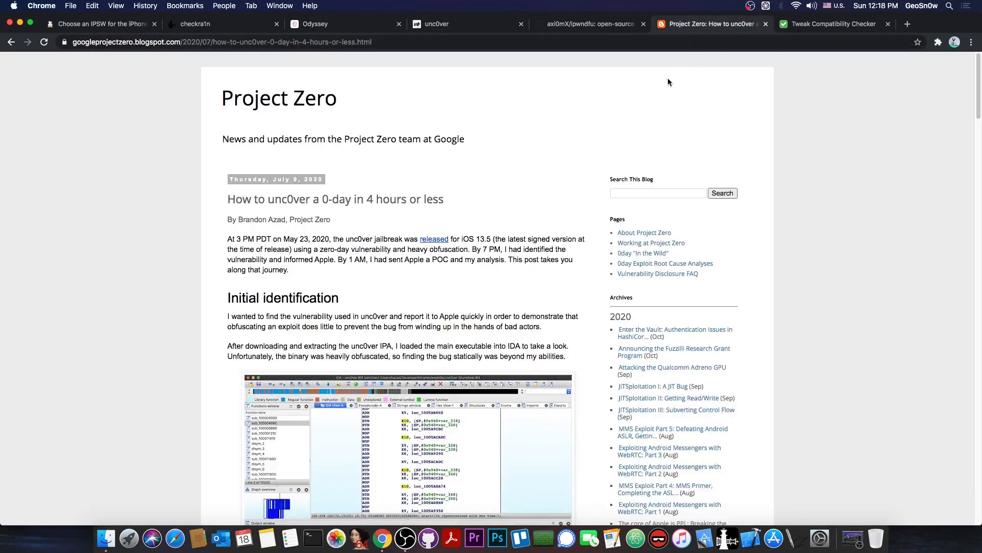
scroll(down, 3)
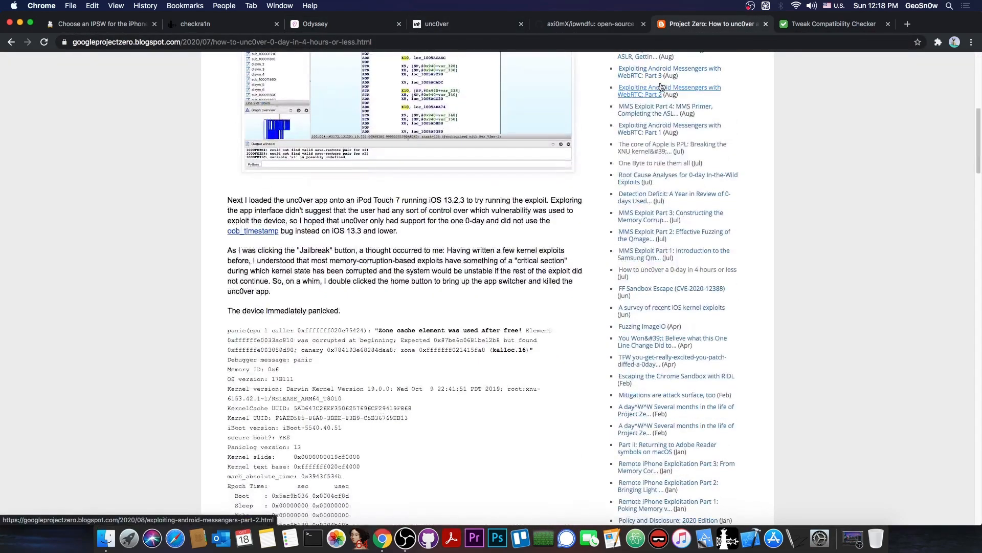
click(345, 23)
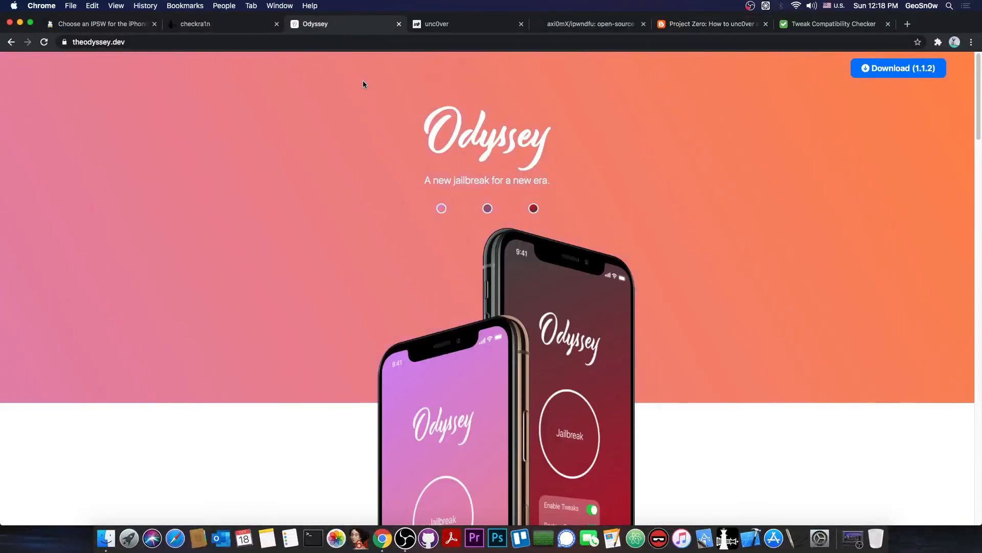
Flip between the unc0ver and Odyssey sites several times, finishing on unc0ver
click(466, 24)
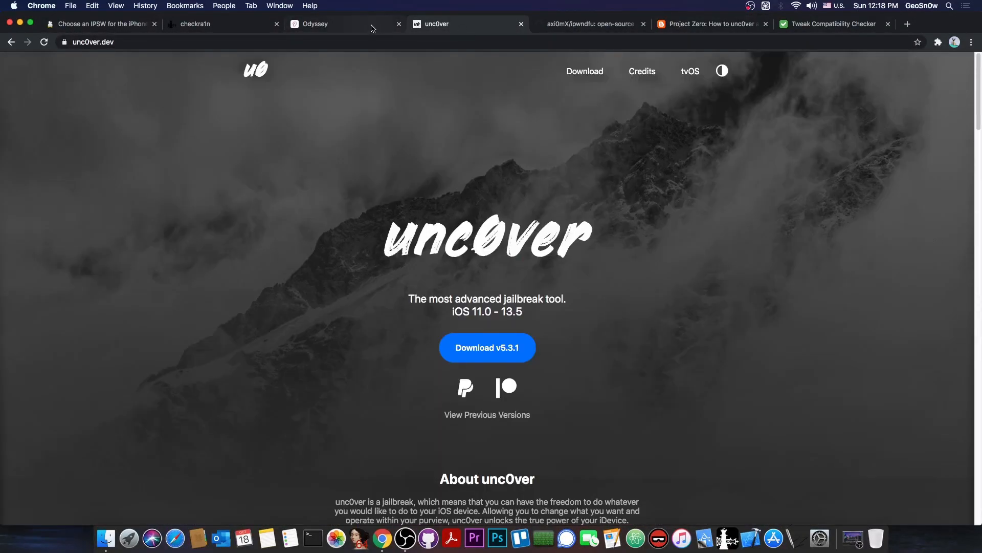
click(315, 24)
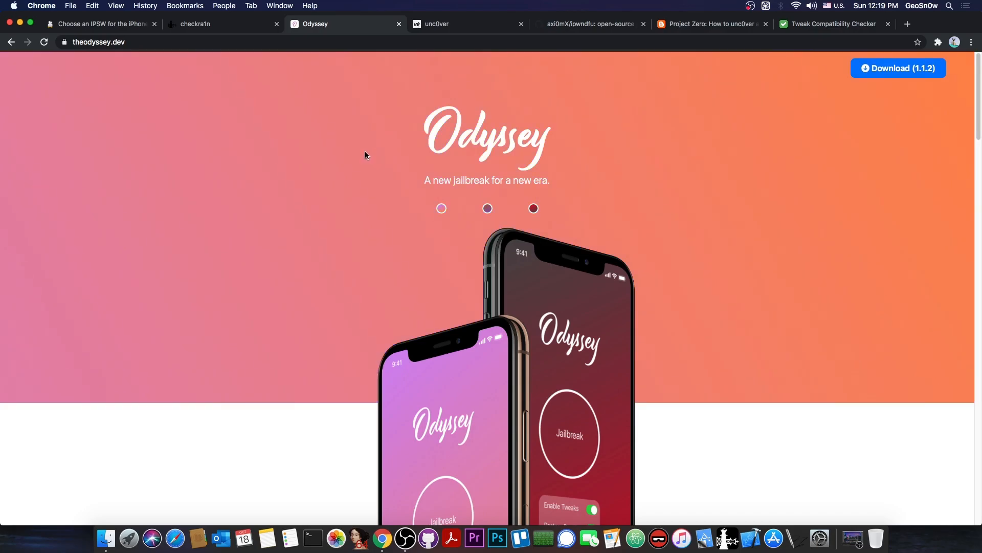
click(466, 24)
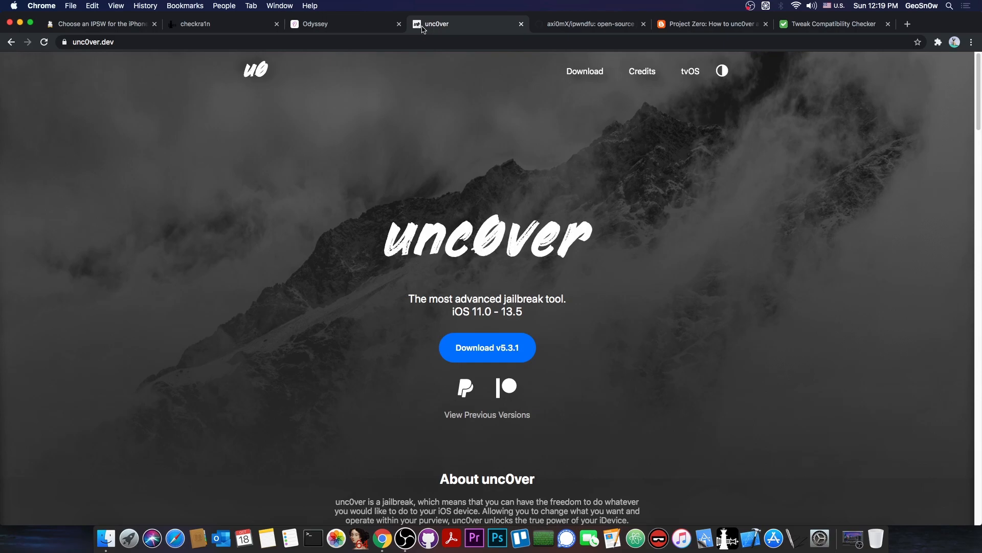
click(222, 23)
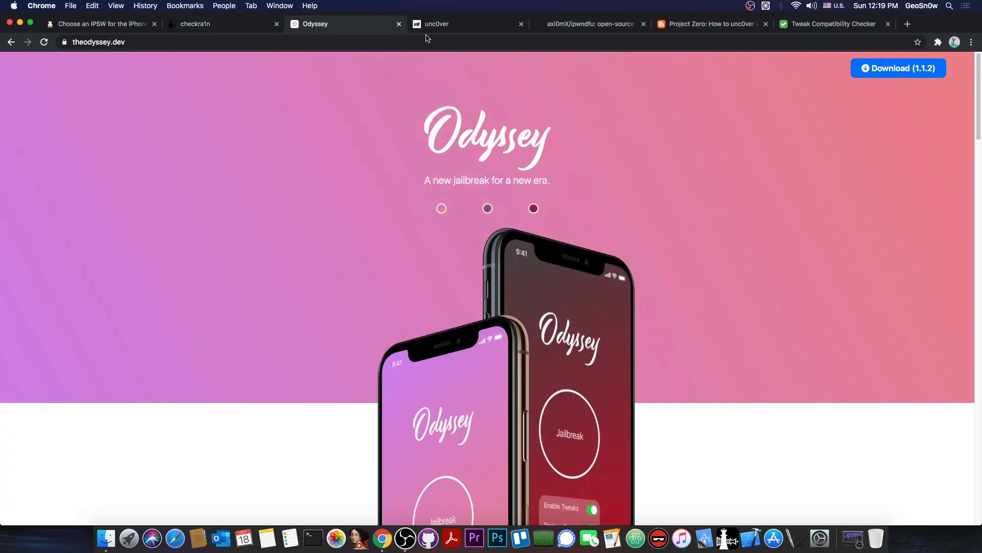
click(467, 23)
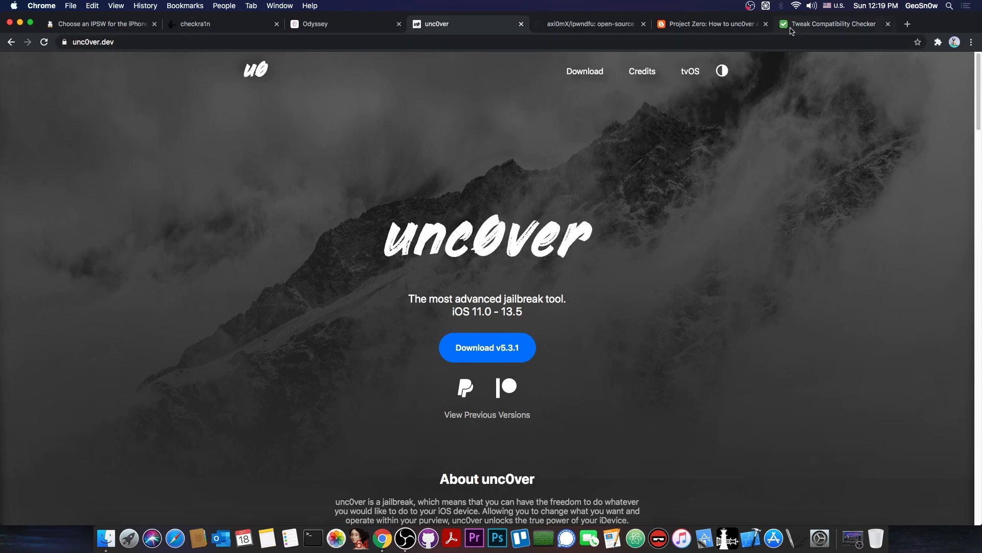
View the TweakCompatible iOS 14.2 tweak list, then return to the iPhone SE IPSW page
click(833, 23)
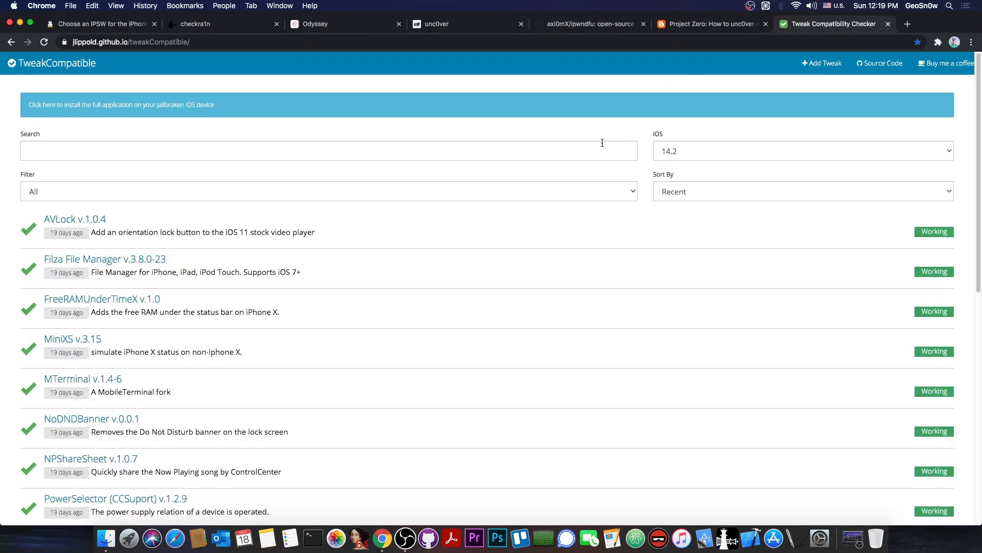
mouse_move(431, 191)
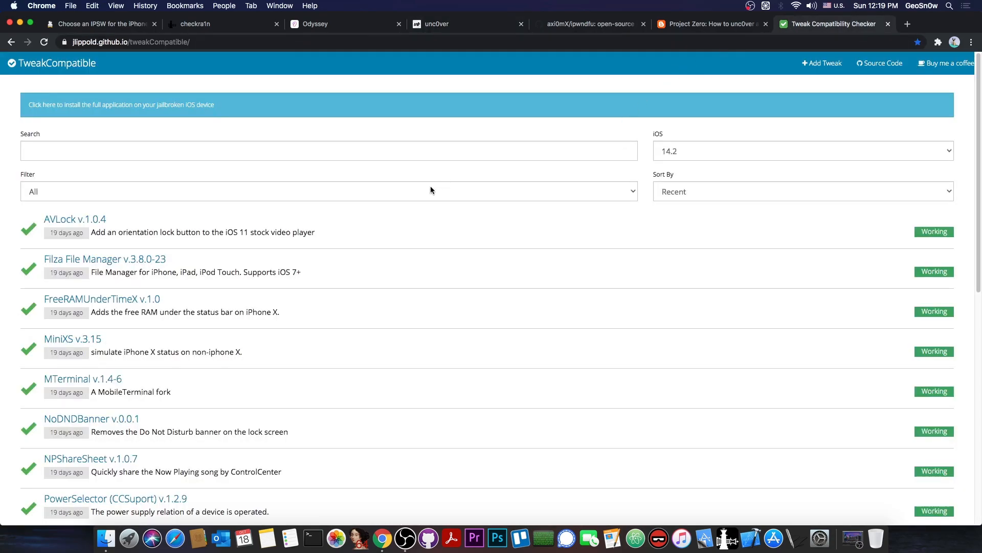
mouse_move(72, 236)
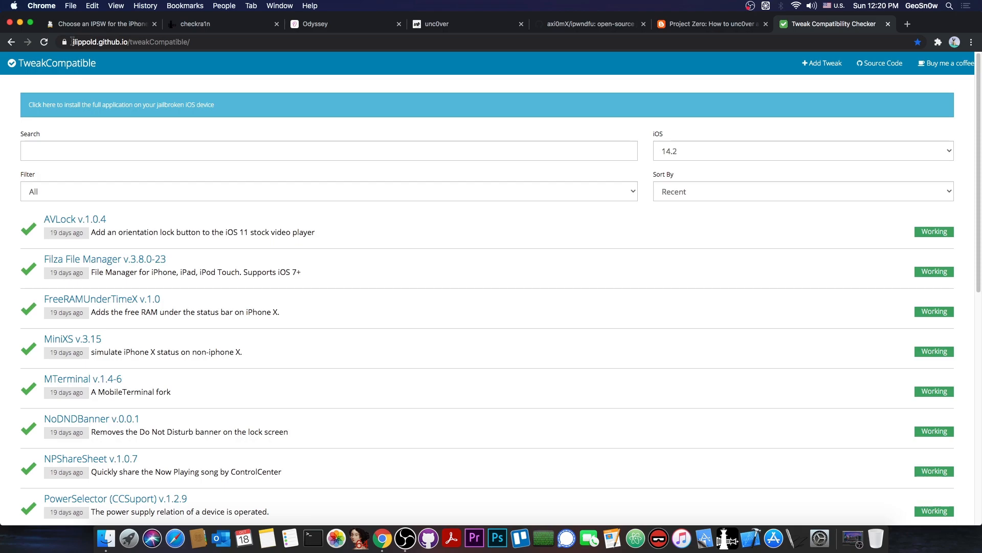
click(100, 24)
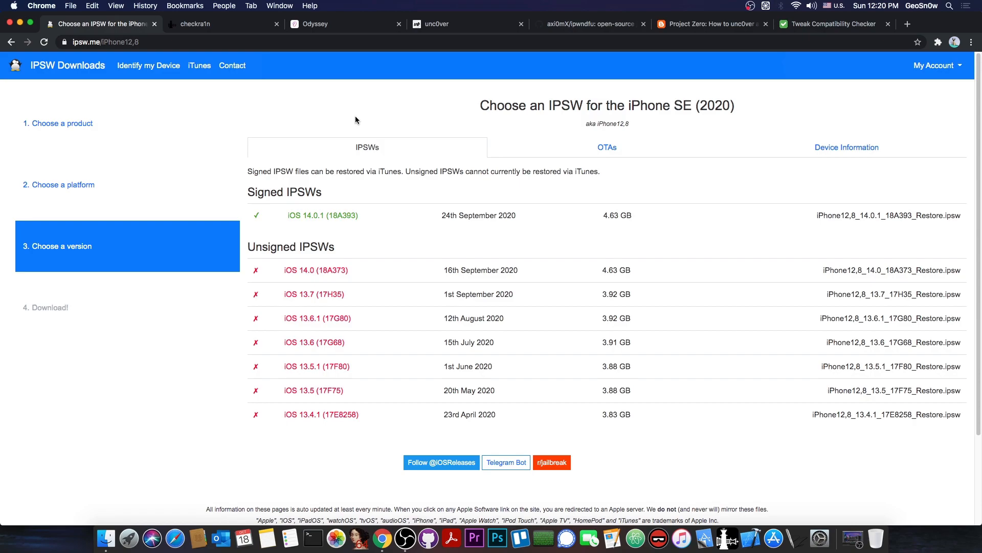
Pass through the TweakCompatible list and unc0ver site to reach the Odyssey homepage
click(834, 24)
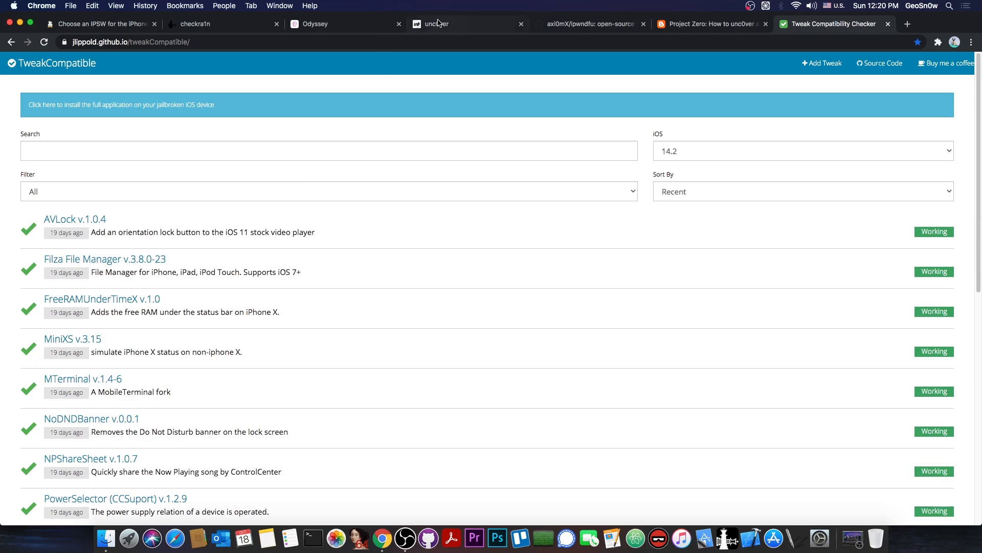
click(467, 23)
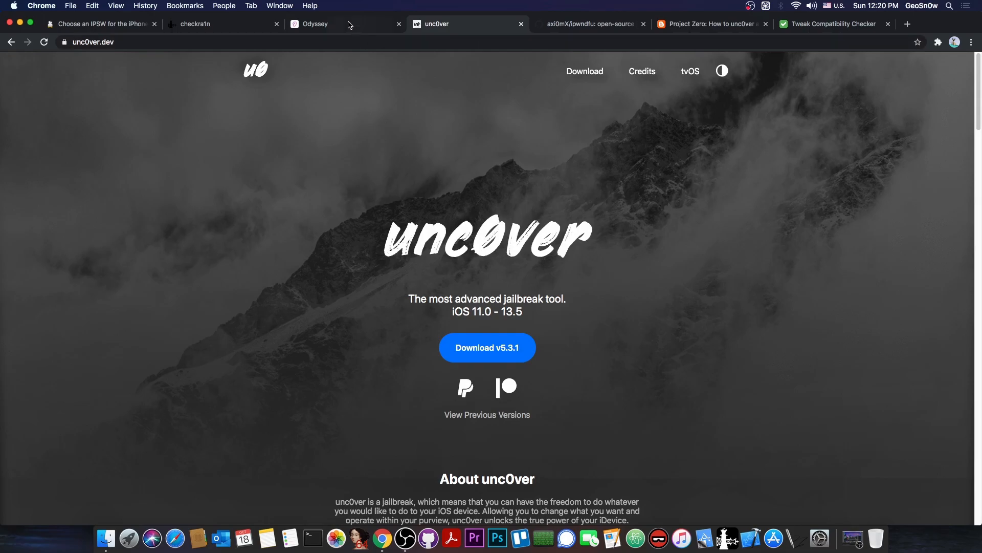
click(315, 24)
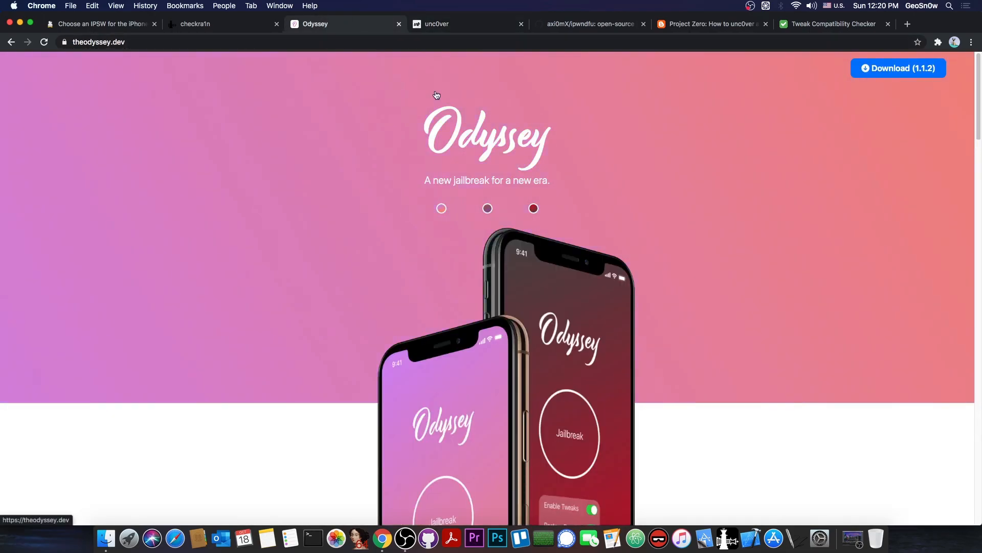
On TweakCompatible, switch the iOS version dropdown to 12.4.5
click(833, 23)
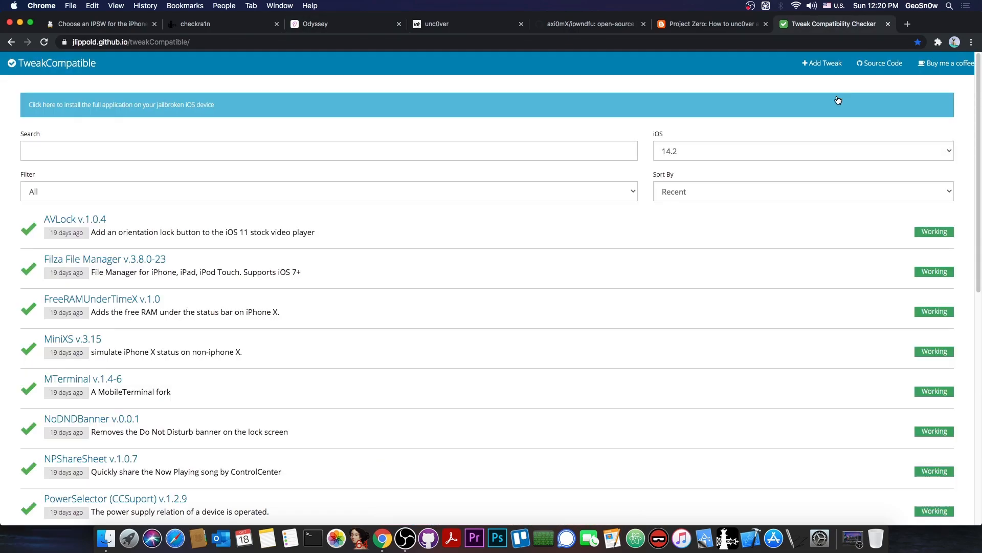
mouse_move(756, 143)
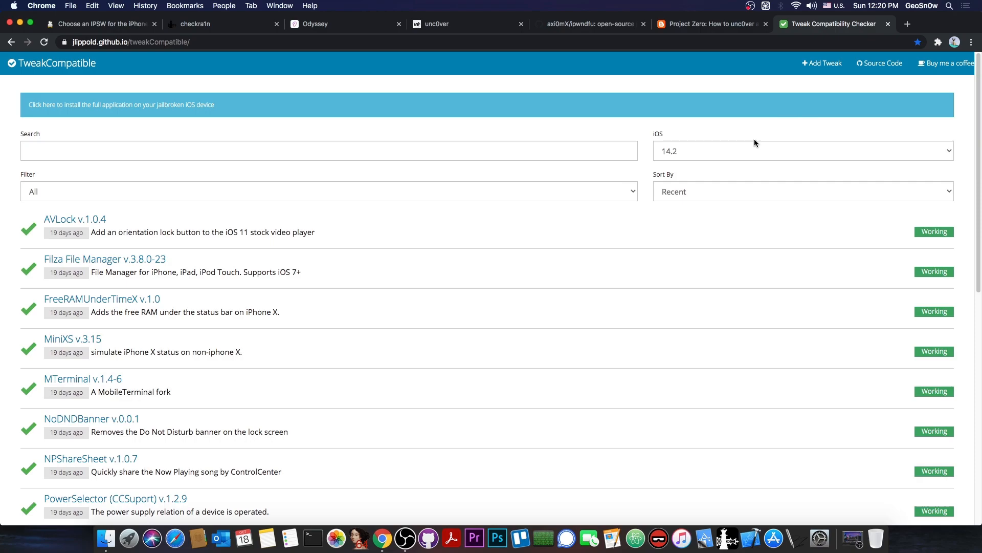
mouse_move(568, 137)
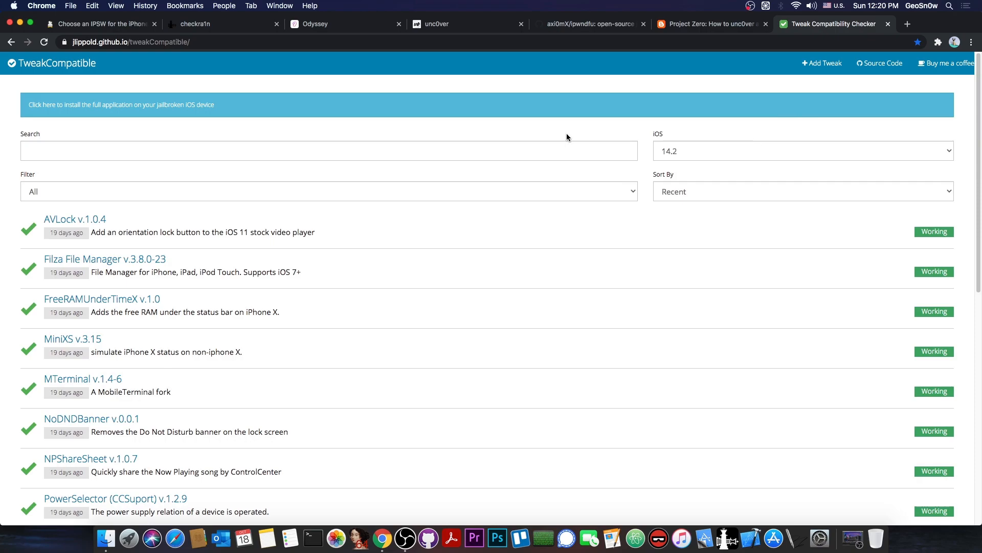
mouse_move(80, 83)
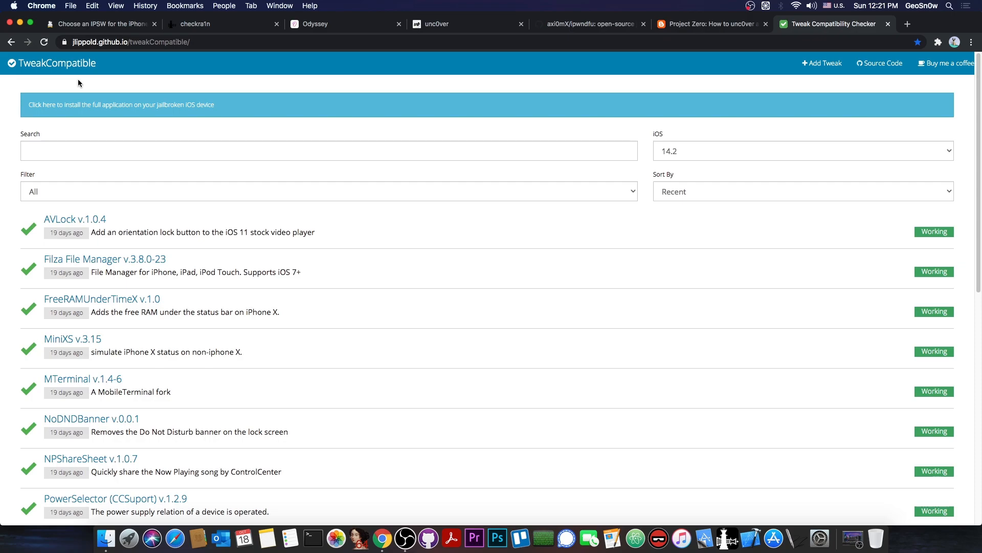
click(802, 151)
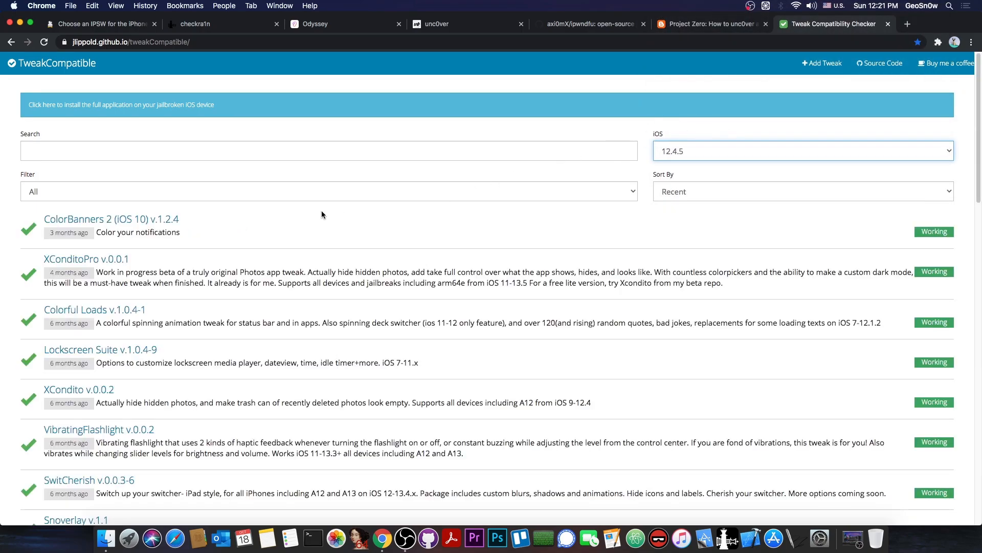
mouse_move(71, 224)
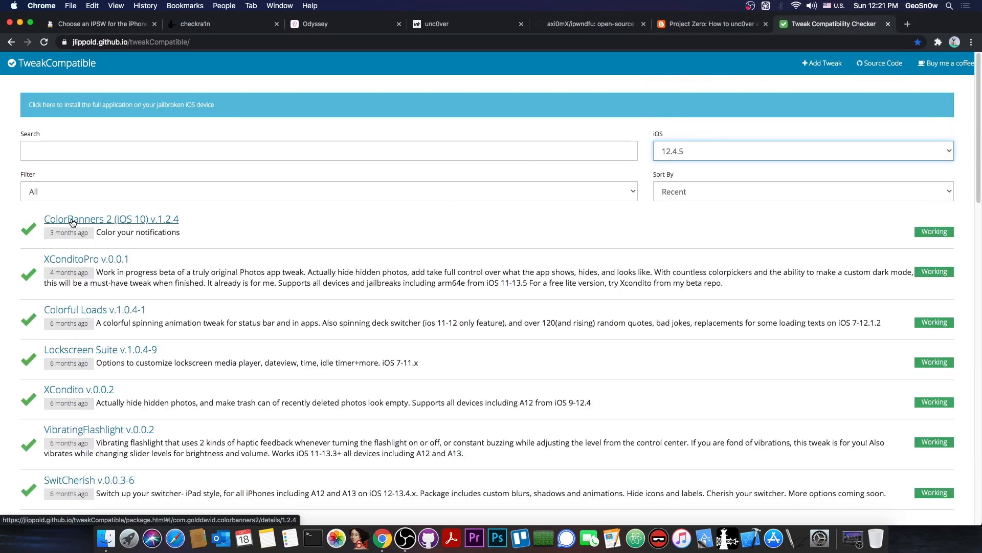
Read through the ColorBanners 2 per-version user reports
click(111, 219)
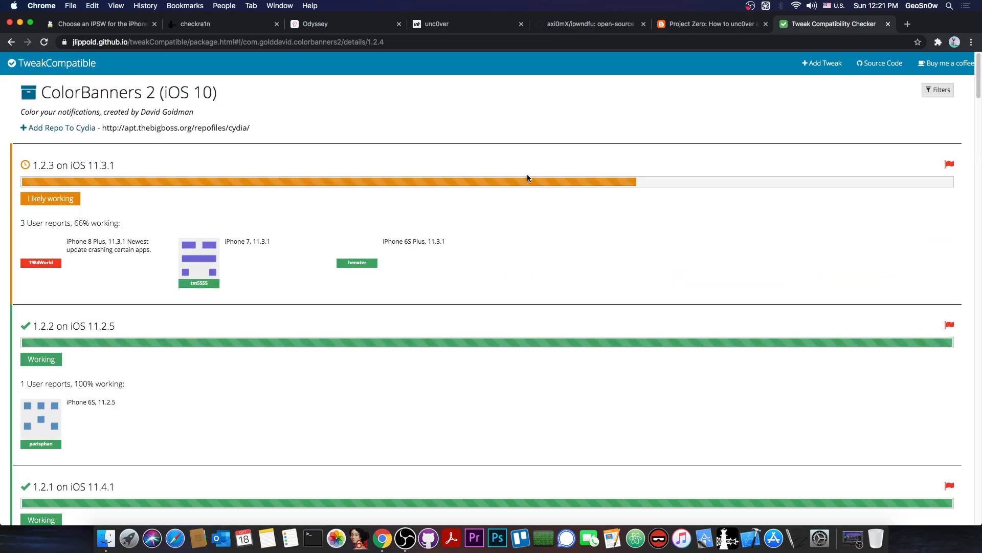
scroll(down, 3)
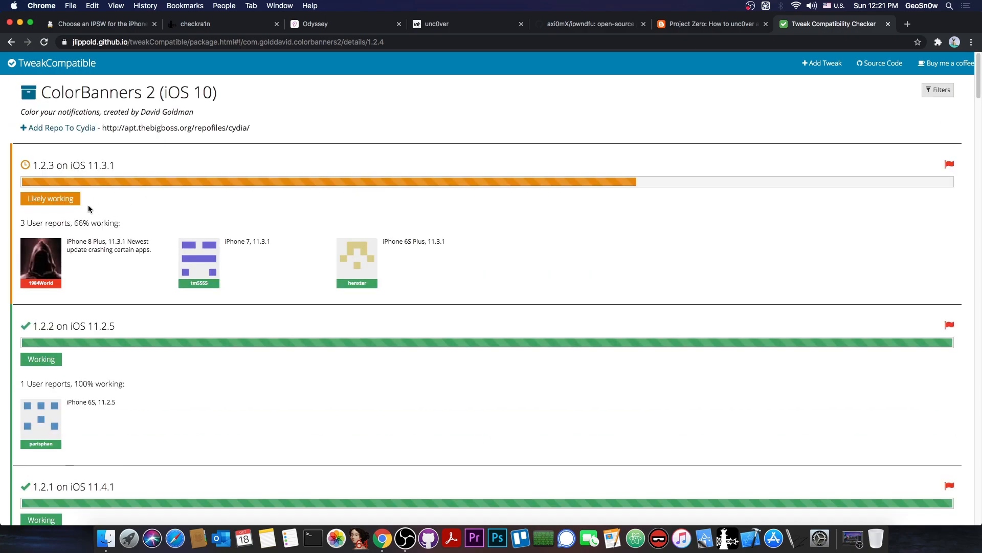
scroll(down, 3)
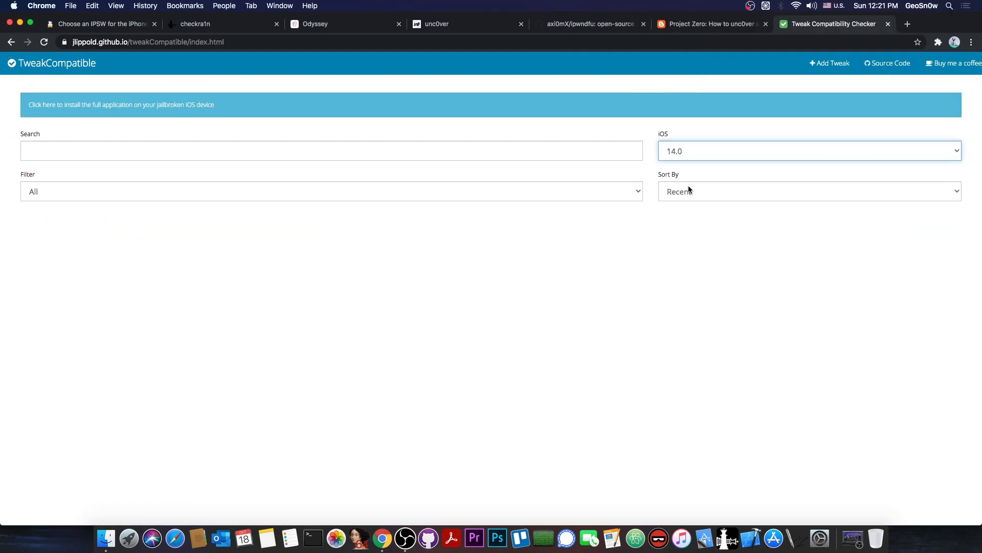
Glance at checkra1n, check the MagSafe tweak reports, and step the list through iOS 14.0.1 back to 14.2
click(223, 24)
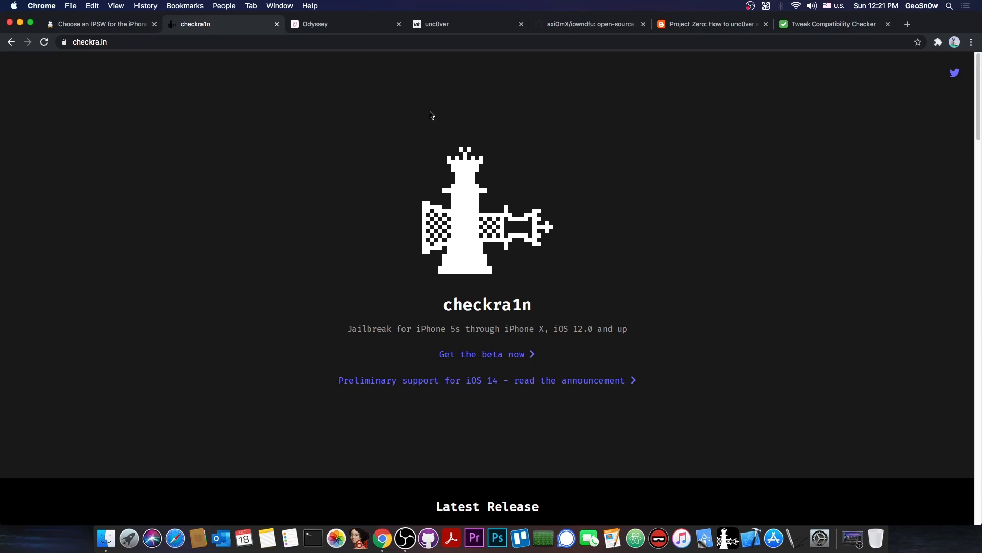
click(833, 23)
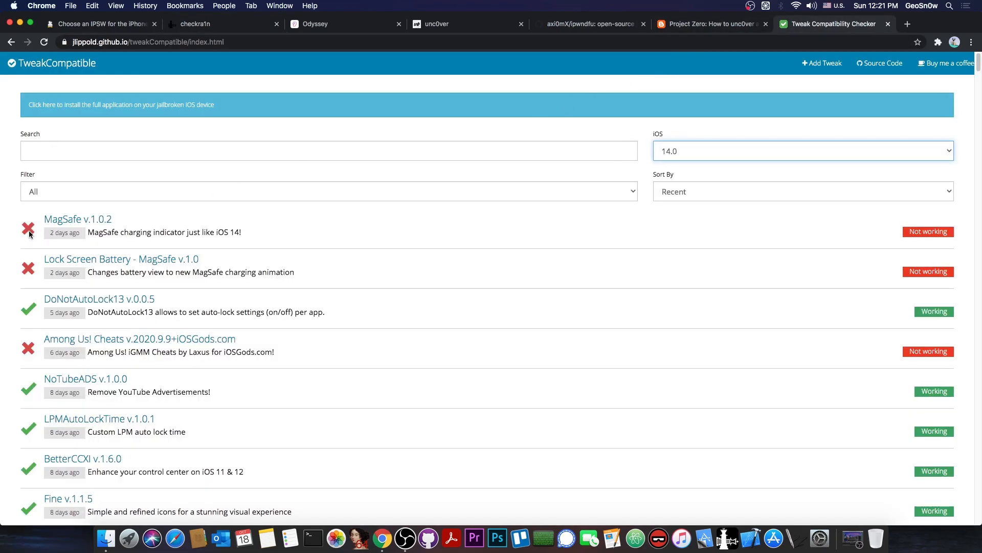
click(78, 219)
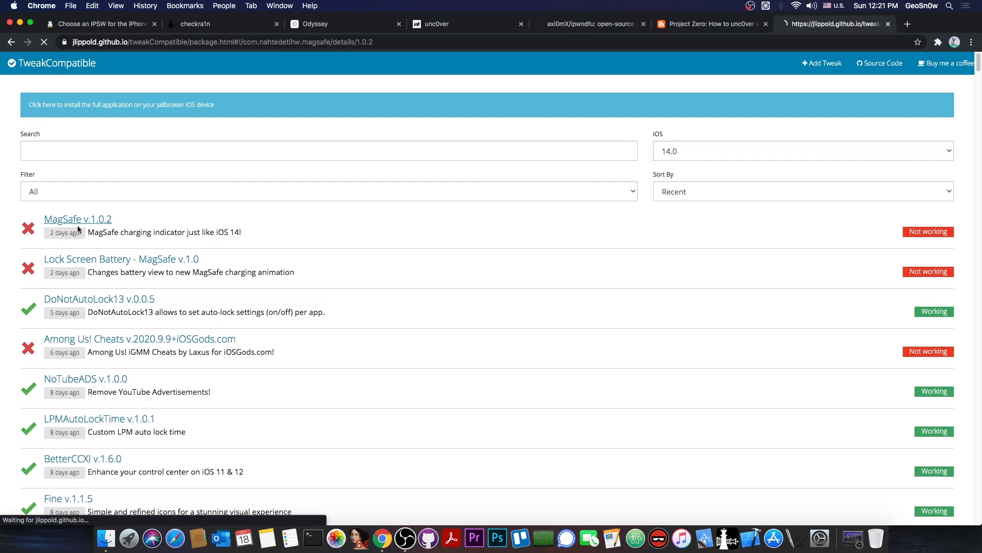
click(77, 219)
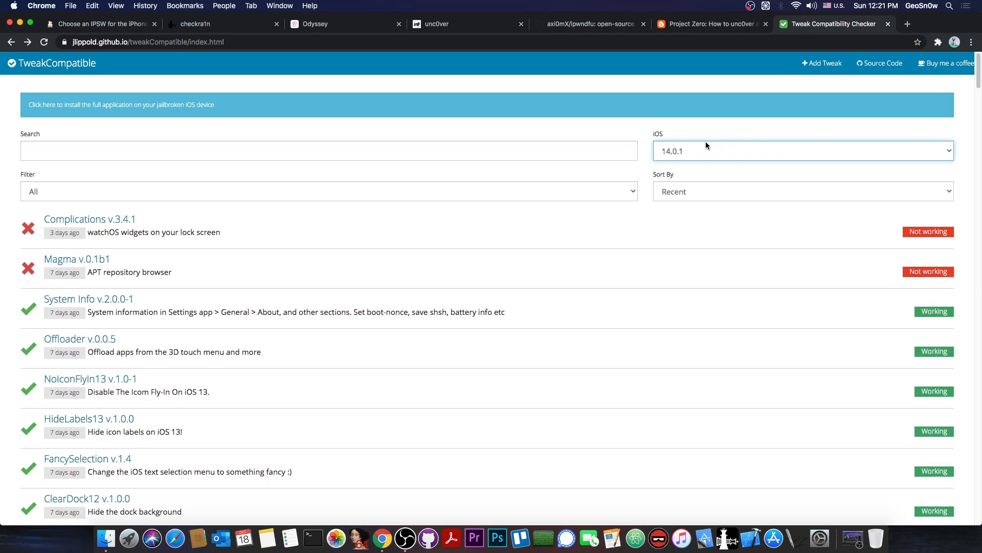
mouse_move(88, 226)
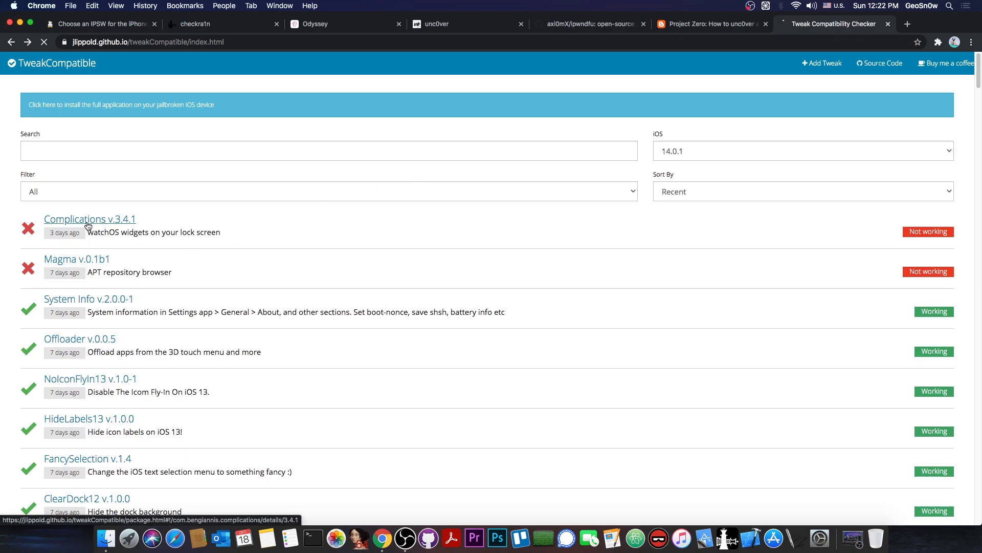
click(89, 219)
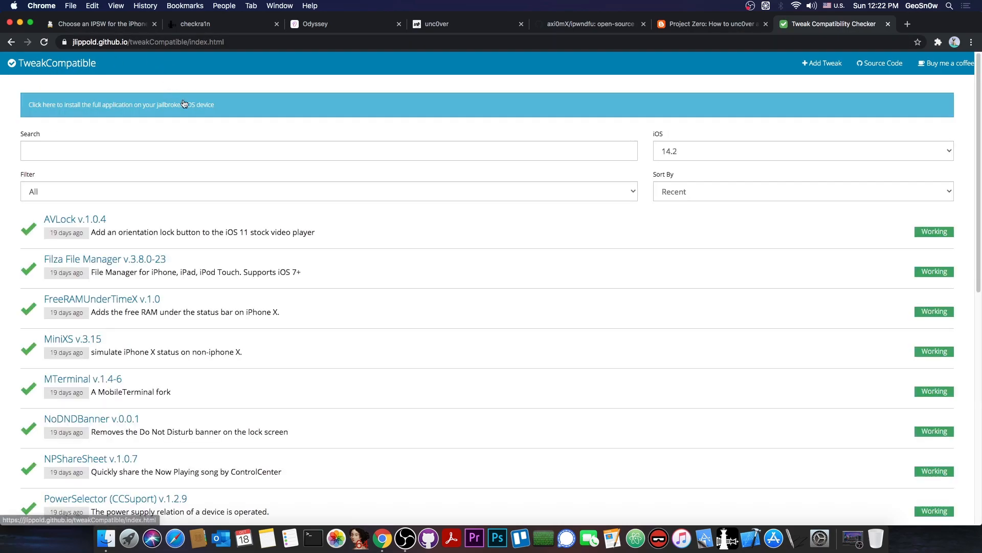
mouse_move(176, 167)
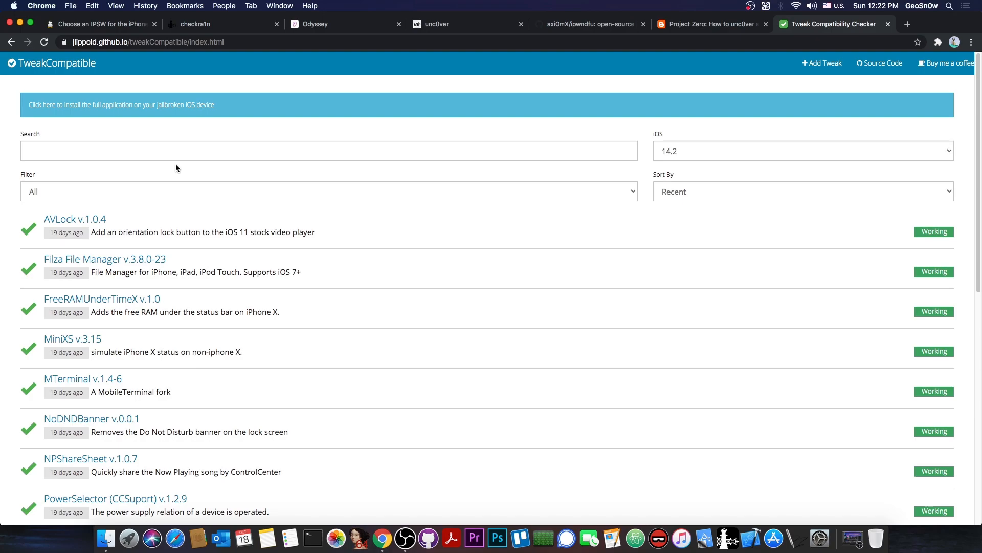
Switch among the unc0ver, checkra1n and Odyssey site tabs, ending on the unc0ver homepage
click(437, 23)
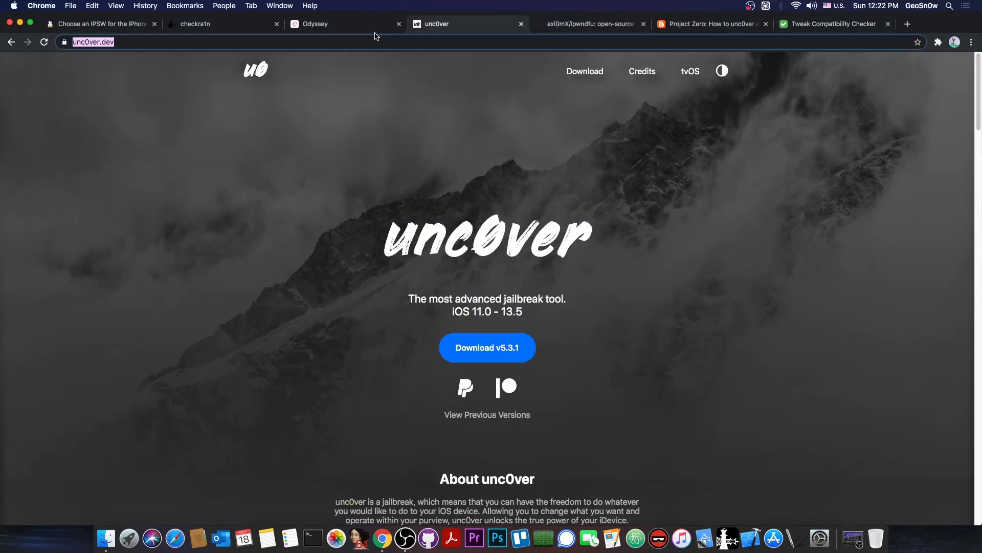
click(222, 23)
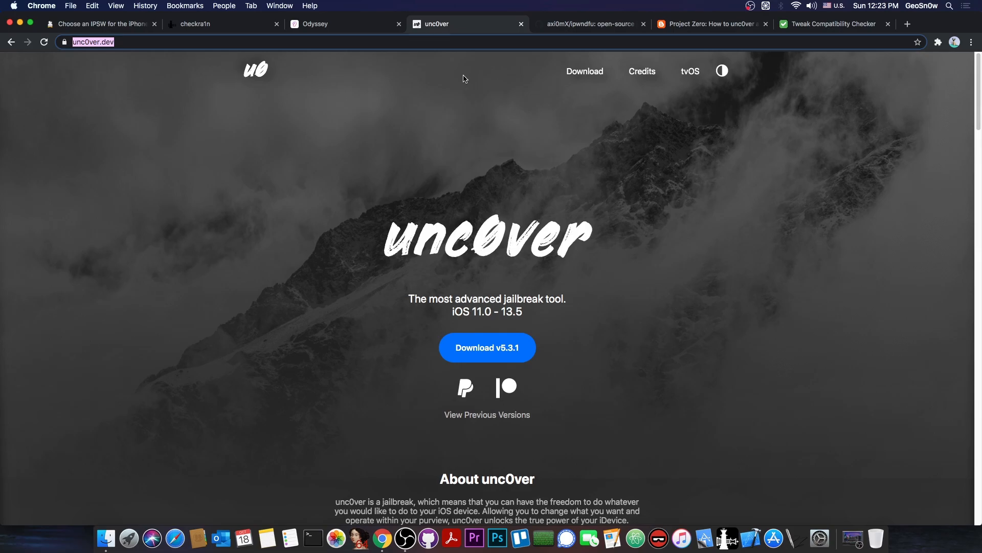
click(345, 24)
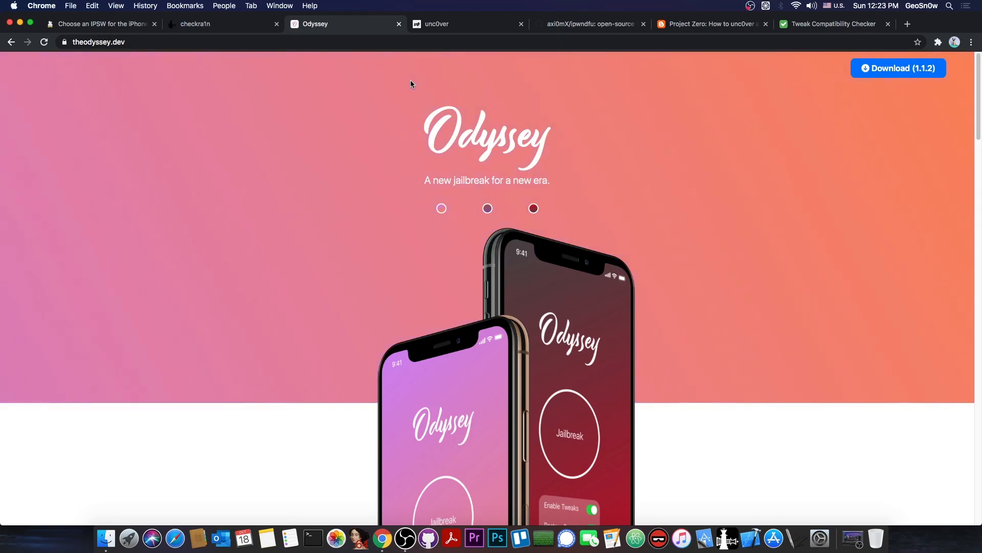
click(466, 24)
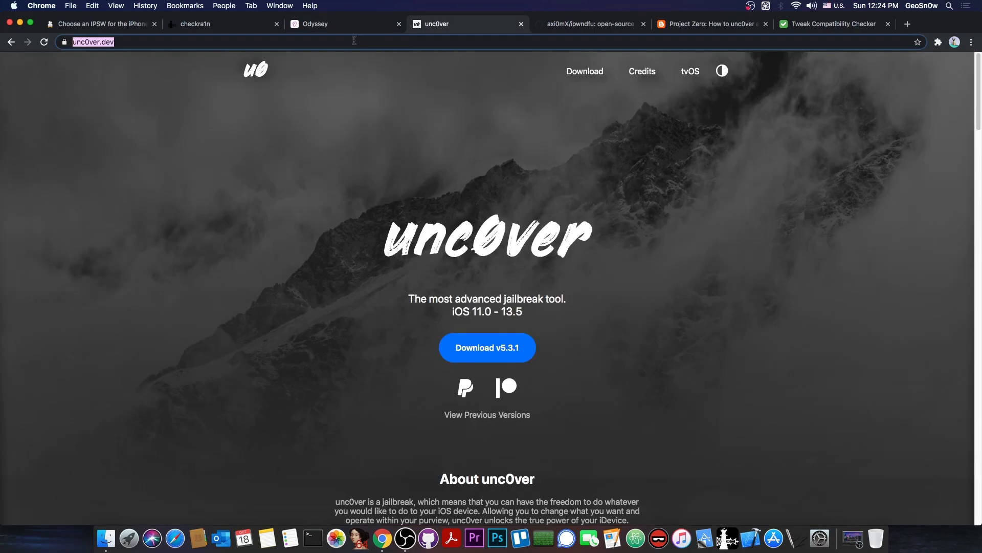
Switch to the checkra1n jailbreak homepage tab
click(222, 24)
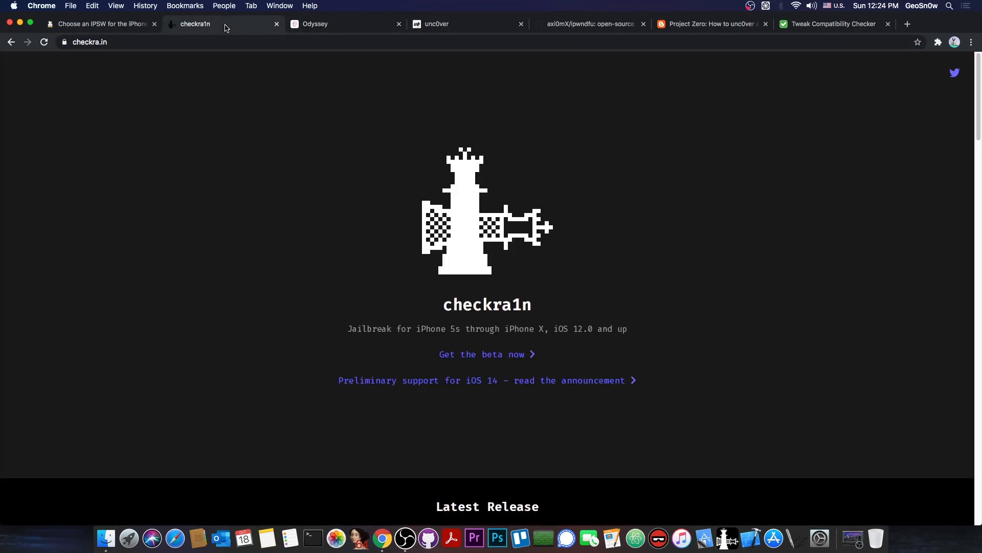
mouse_move(304, 111)
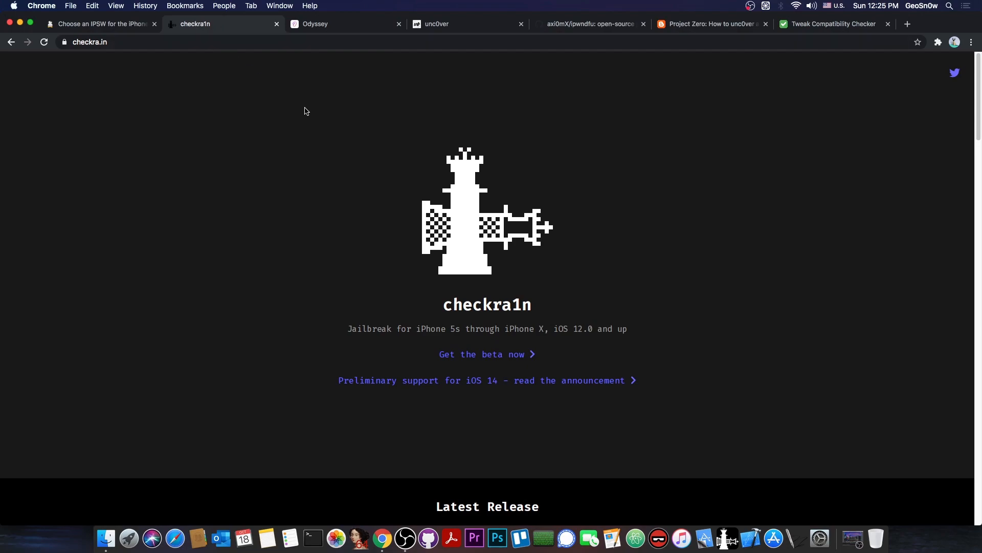
mouse_move(313, 119)
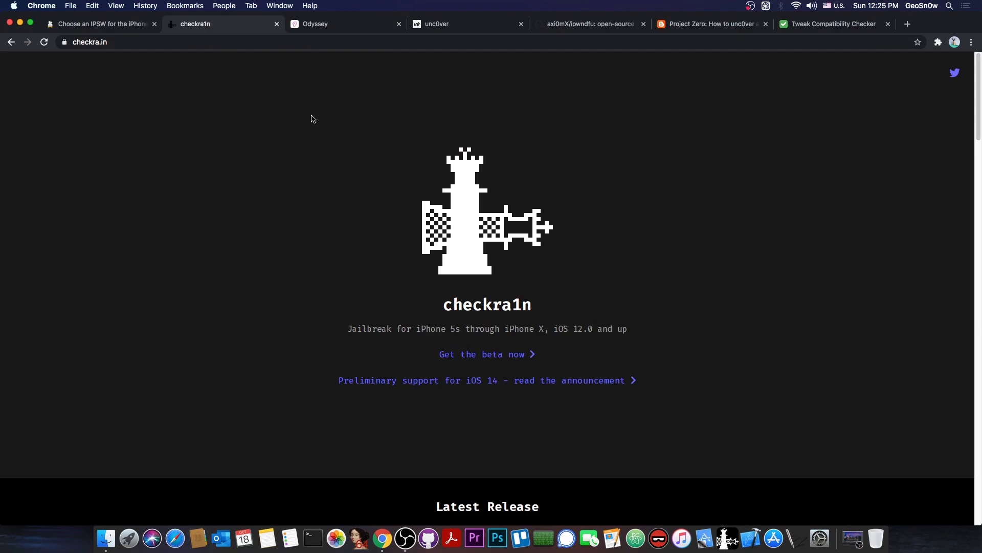